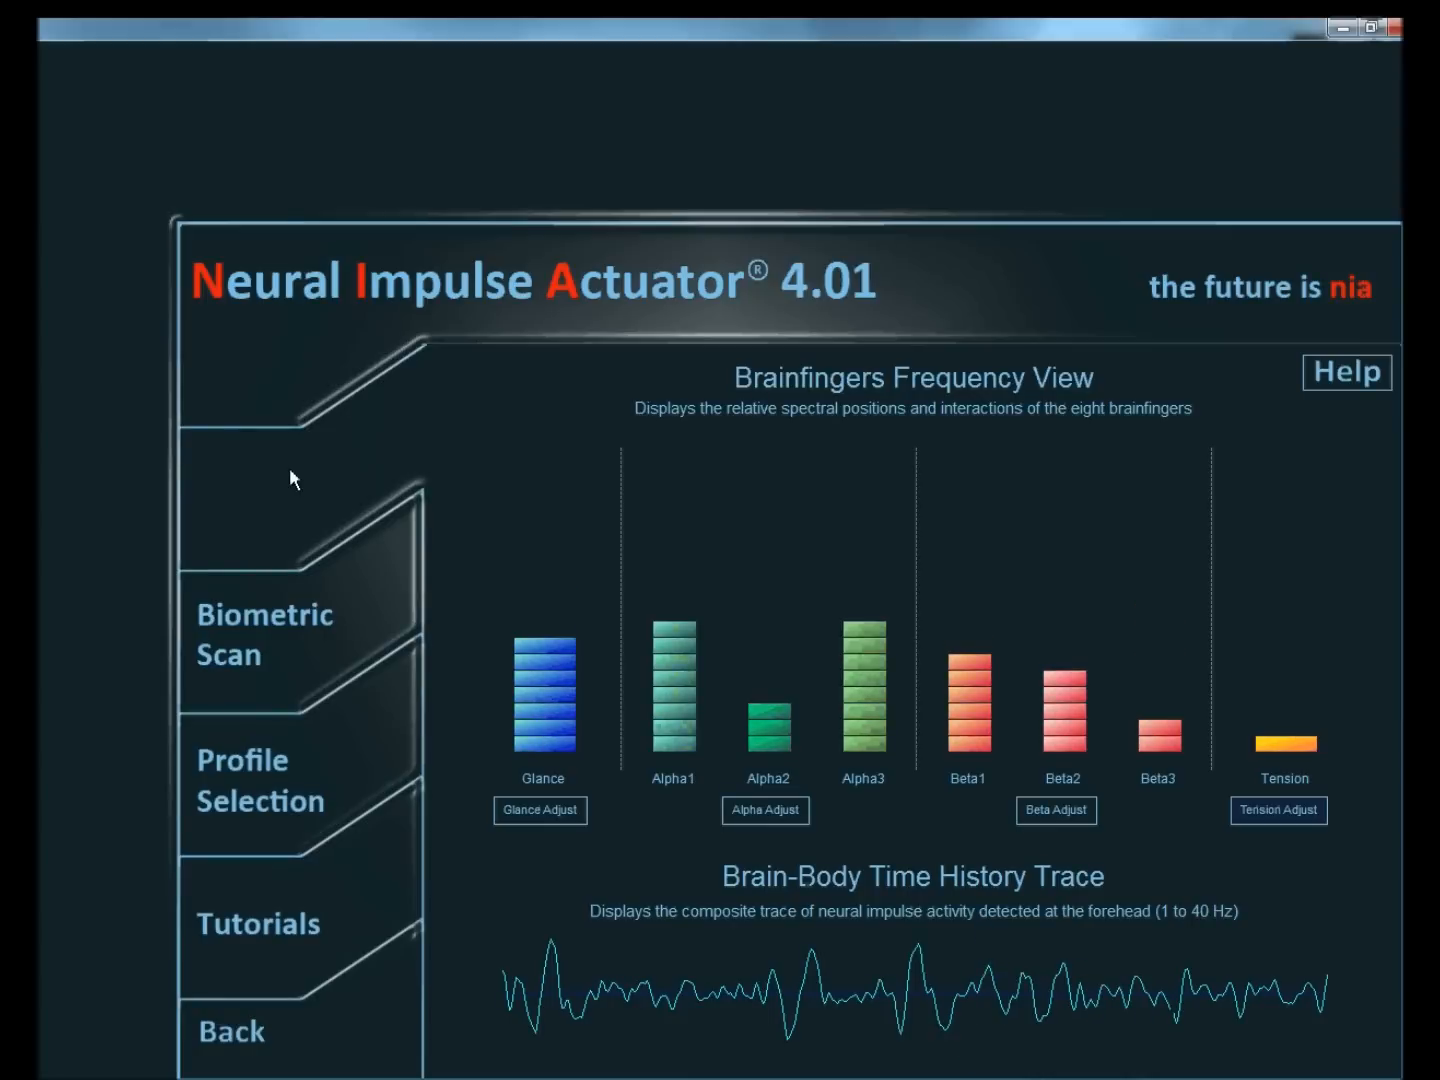
mouse_move(108, 508)
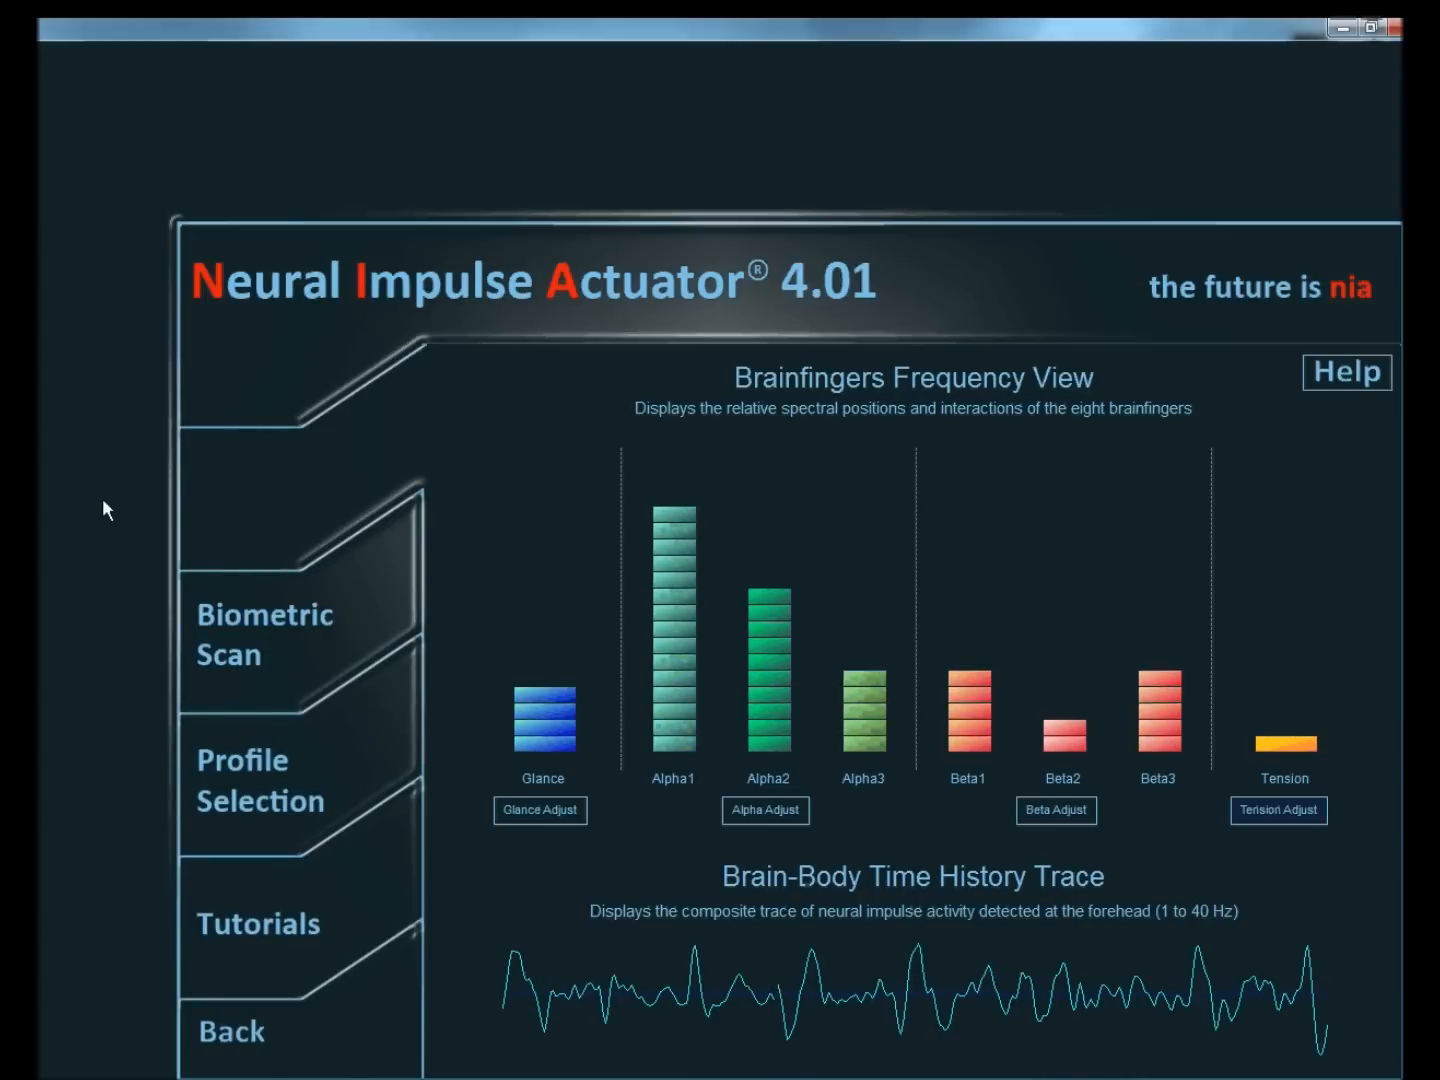